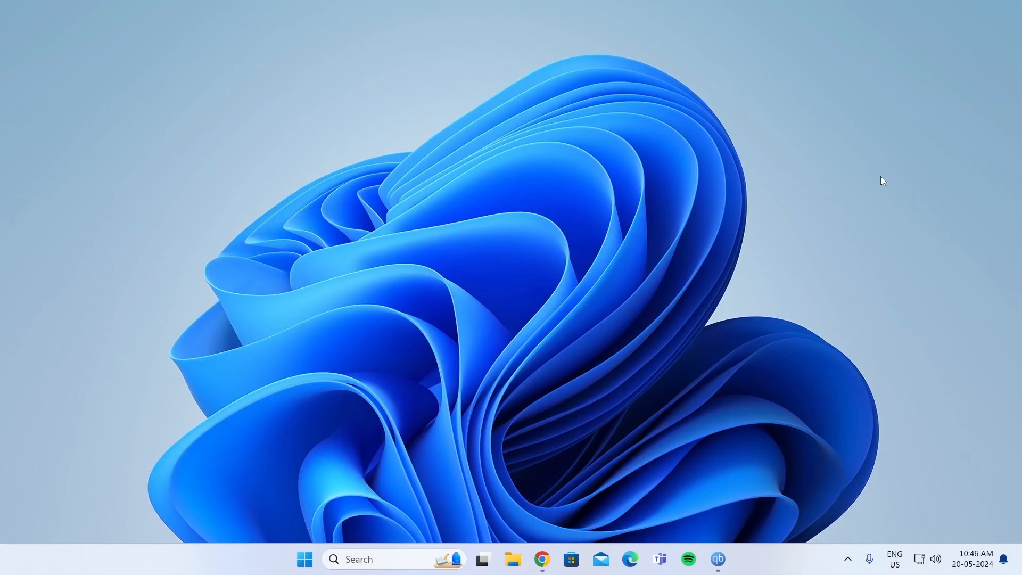
mouse_move(608, 297)
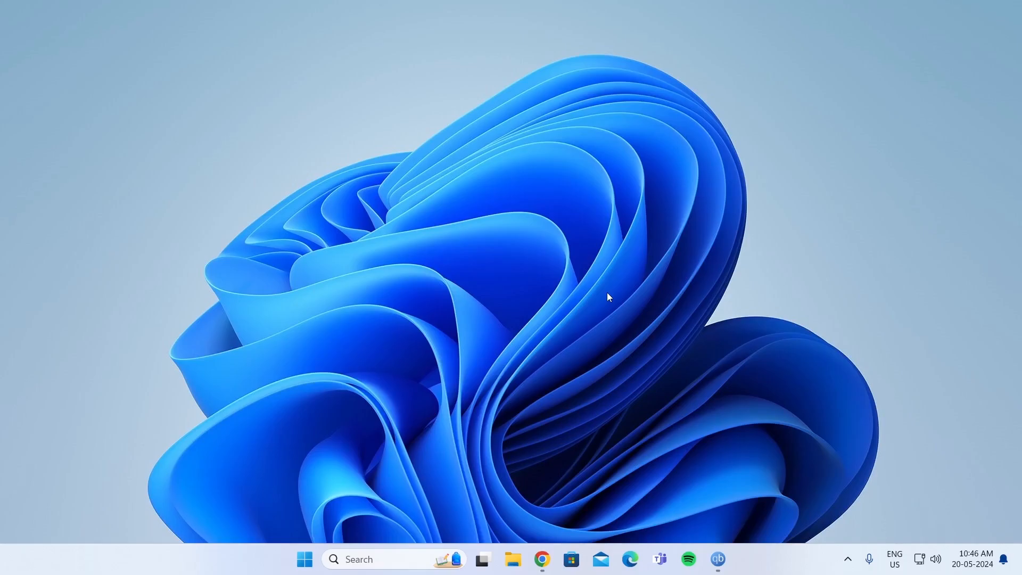
mouse_move(318, 557)
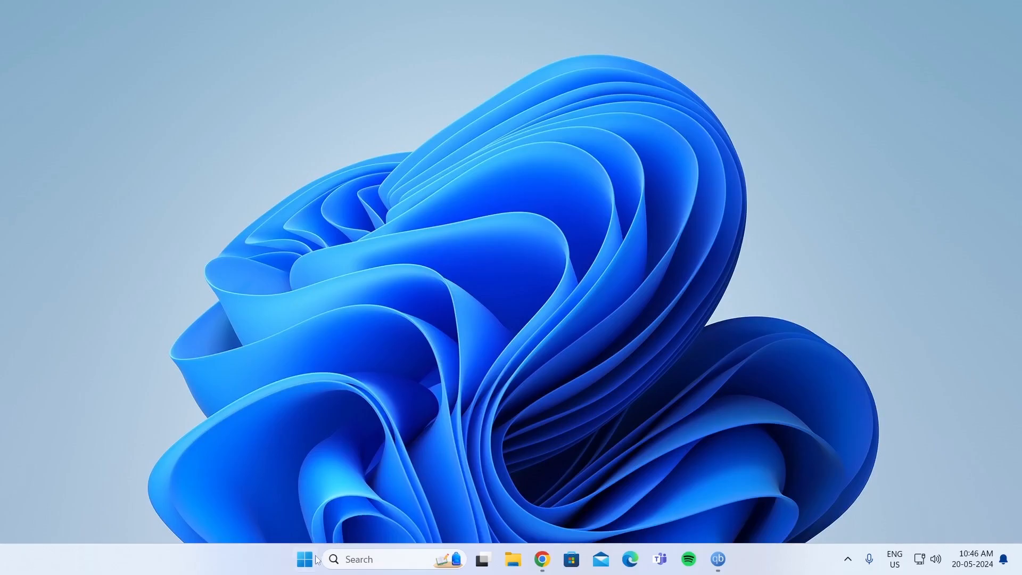
Run the automatic driver search for the NVIDIA GeForce GT 730 under Display adapters
right_click(304, 559)
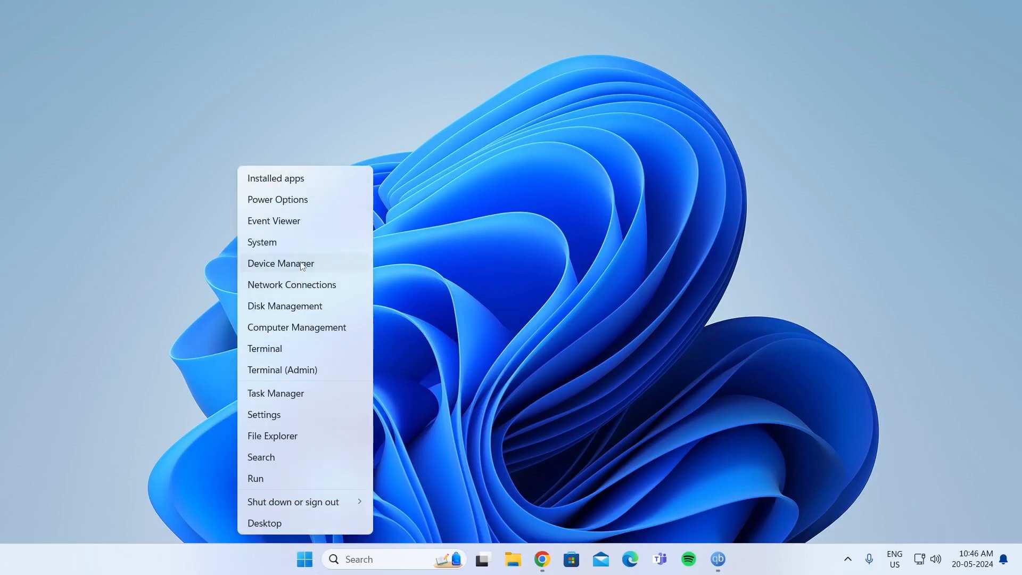
click(281, 264)
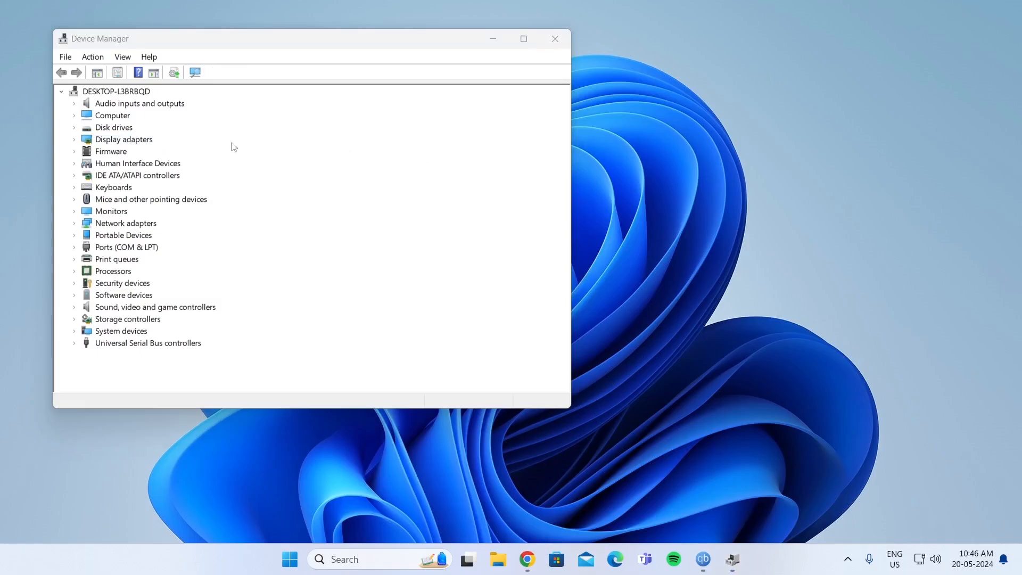
click(123, 139)
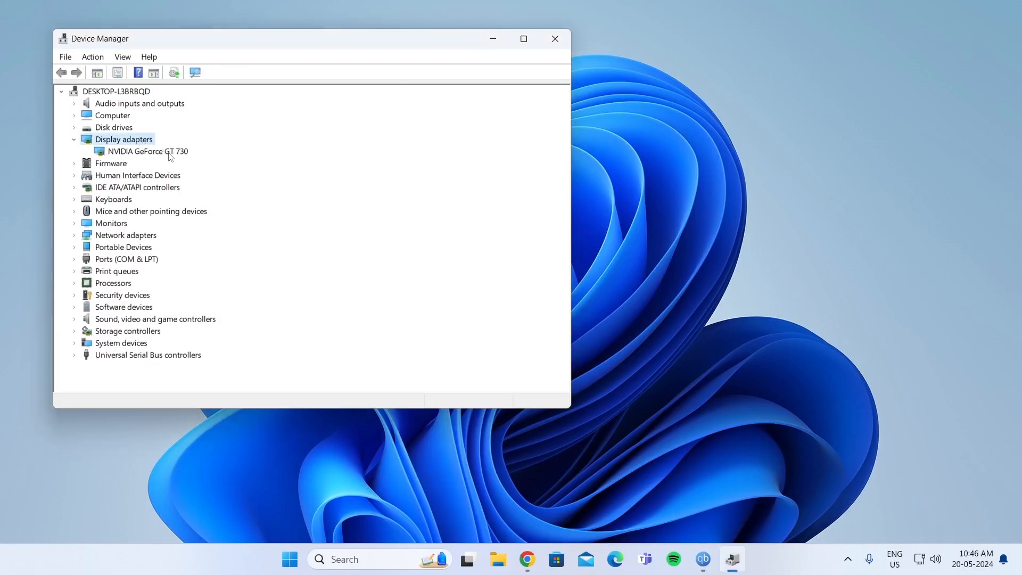
right_click(148, 151)
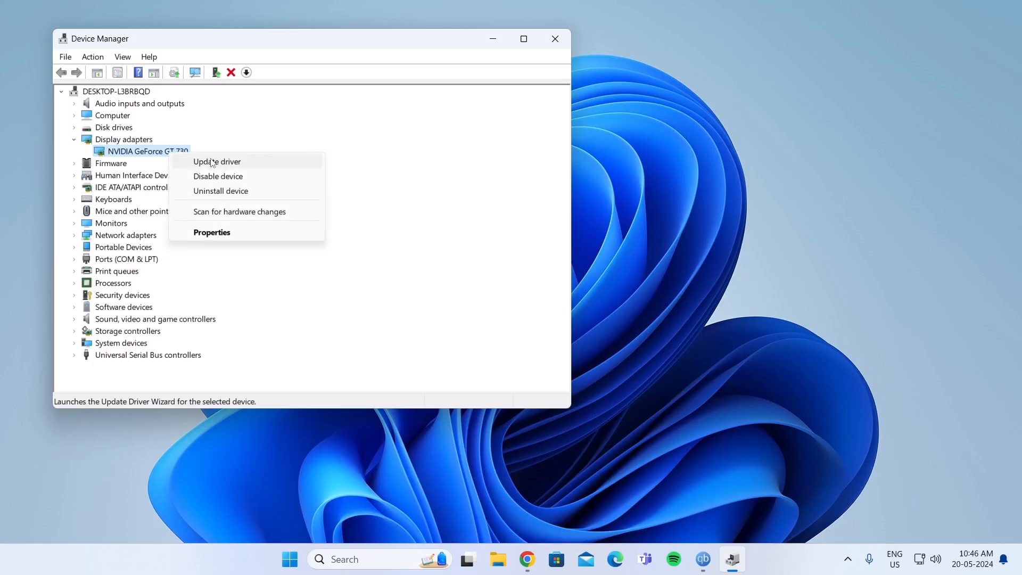
click(215, 161)
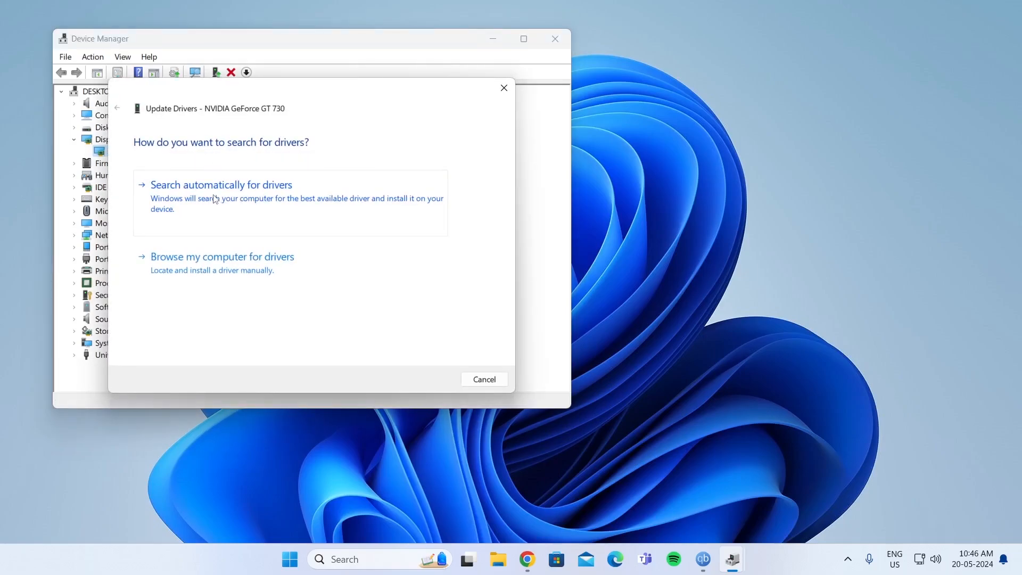
click(221, 184)
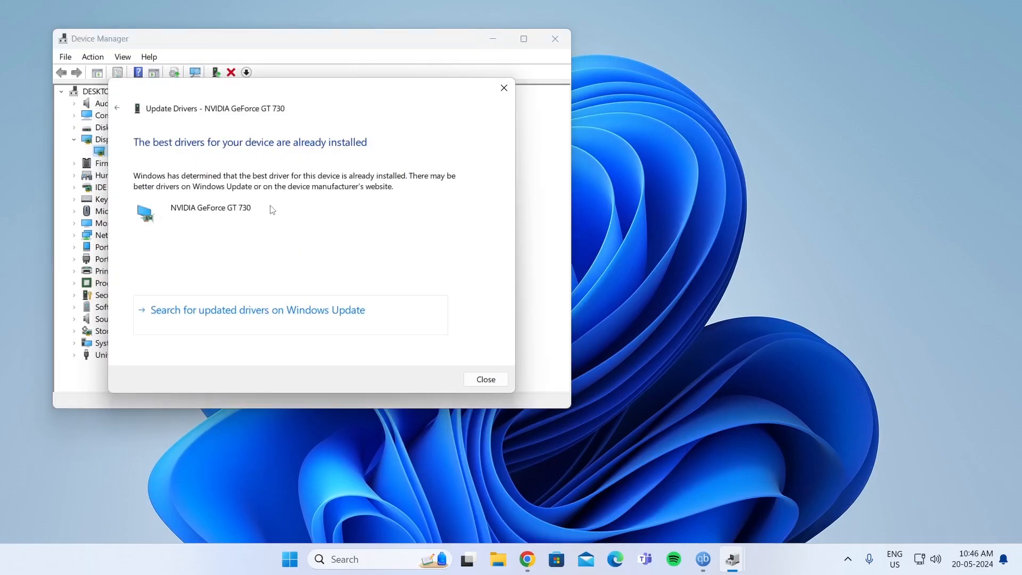
mouse_move(206, 159)
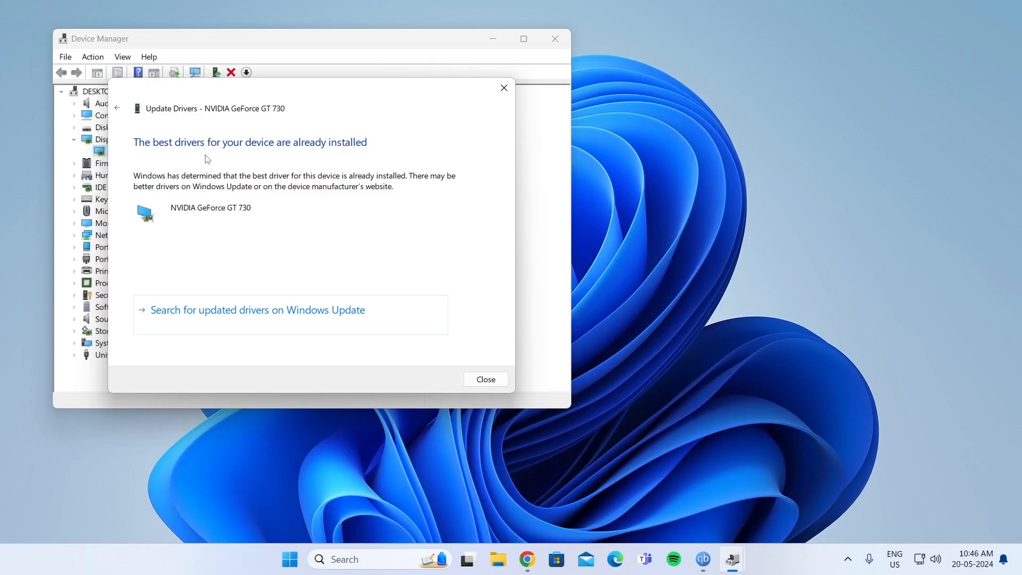
mouse_move(360, 155)
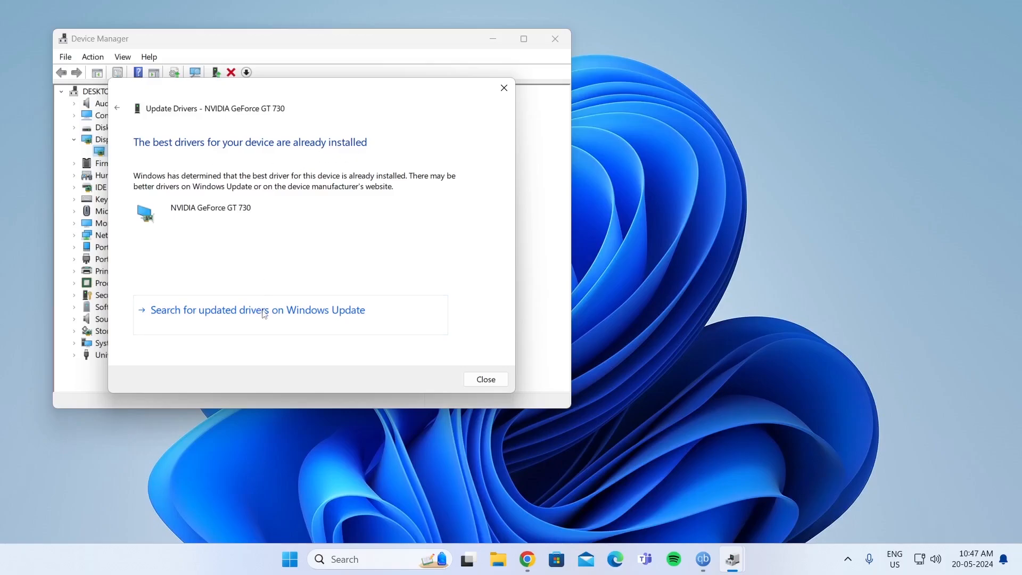
Search for updated drivers on Windows Update and check for new updates
click(258, 310)
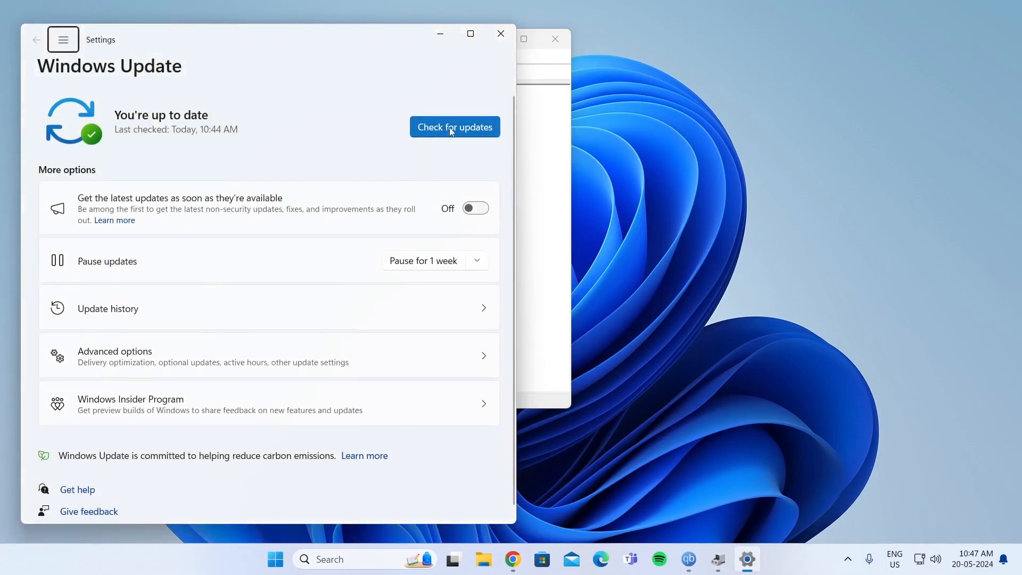
click(454, 126)
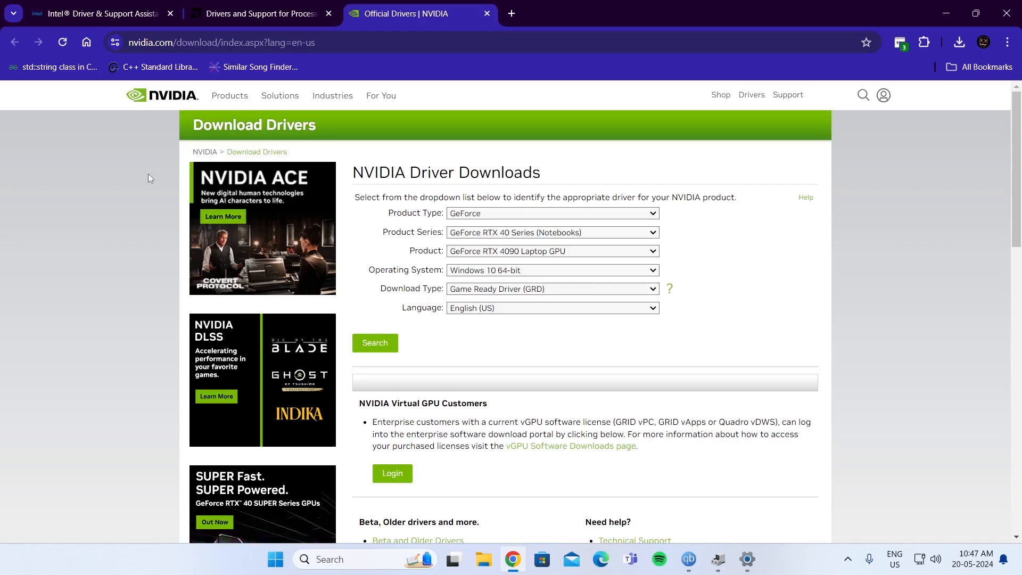
mouse_move(169, 156)
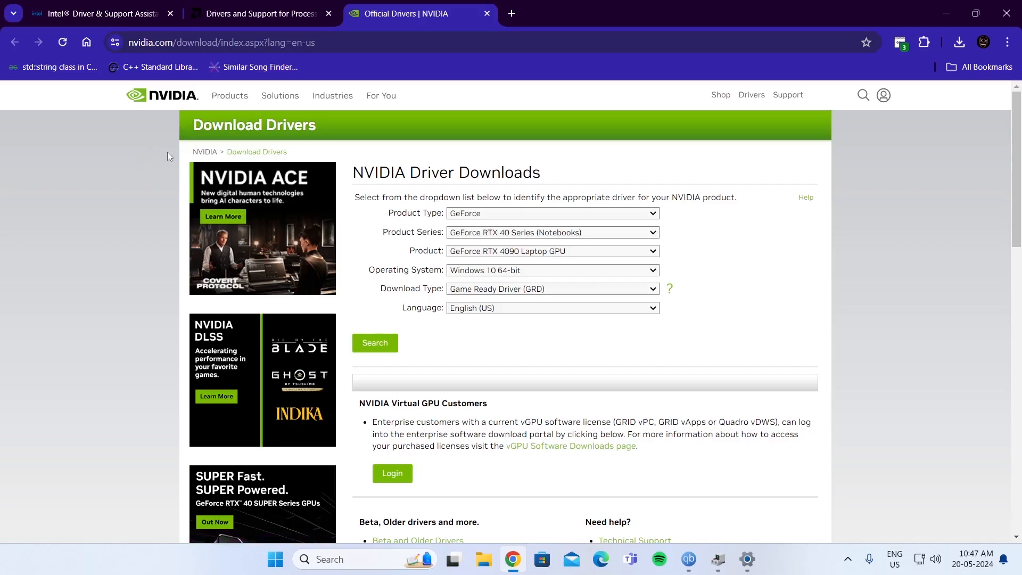
mouse_move(160, 153)
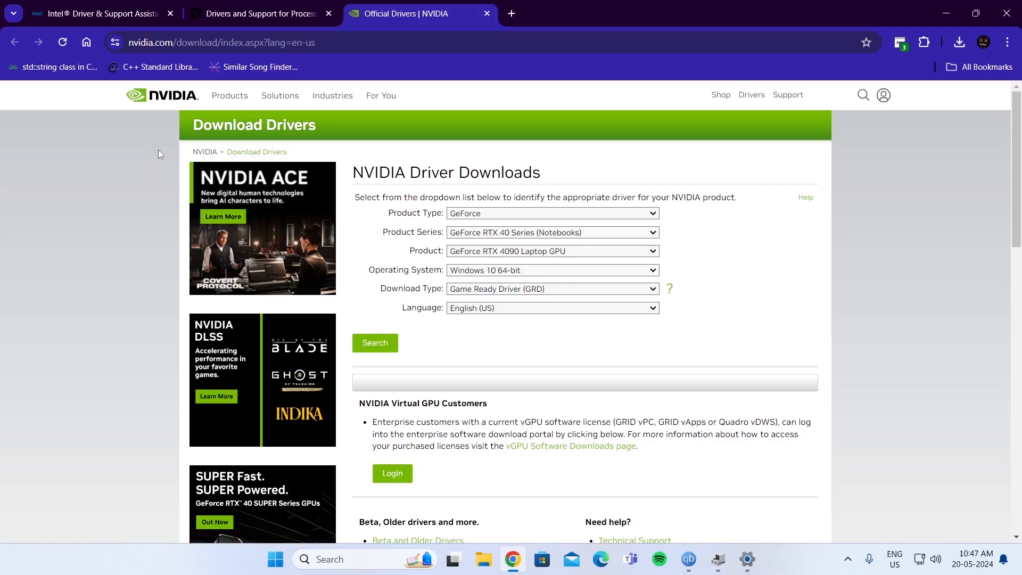
mouse_move(435, 315)
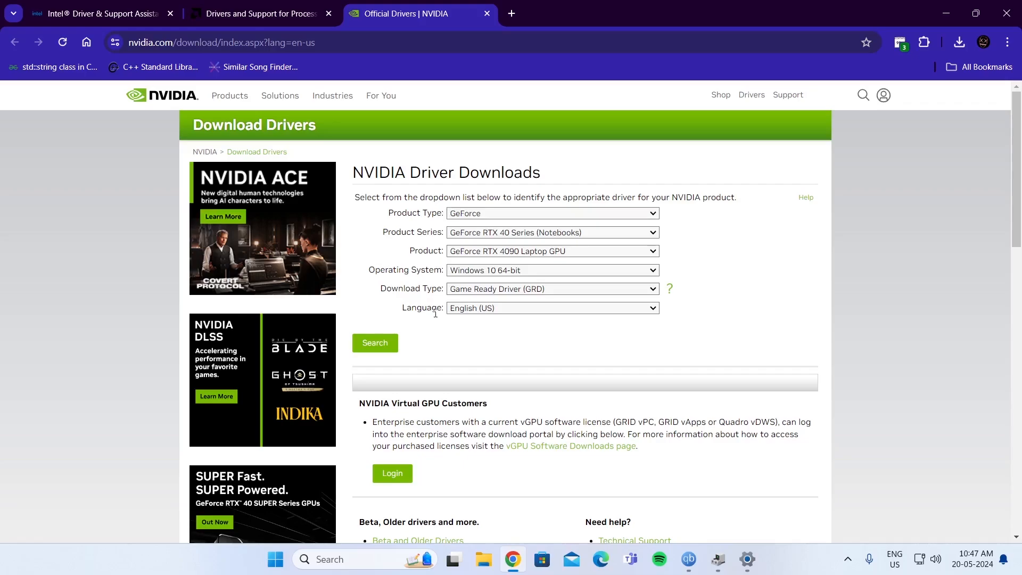
mouse_move(469, 220)
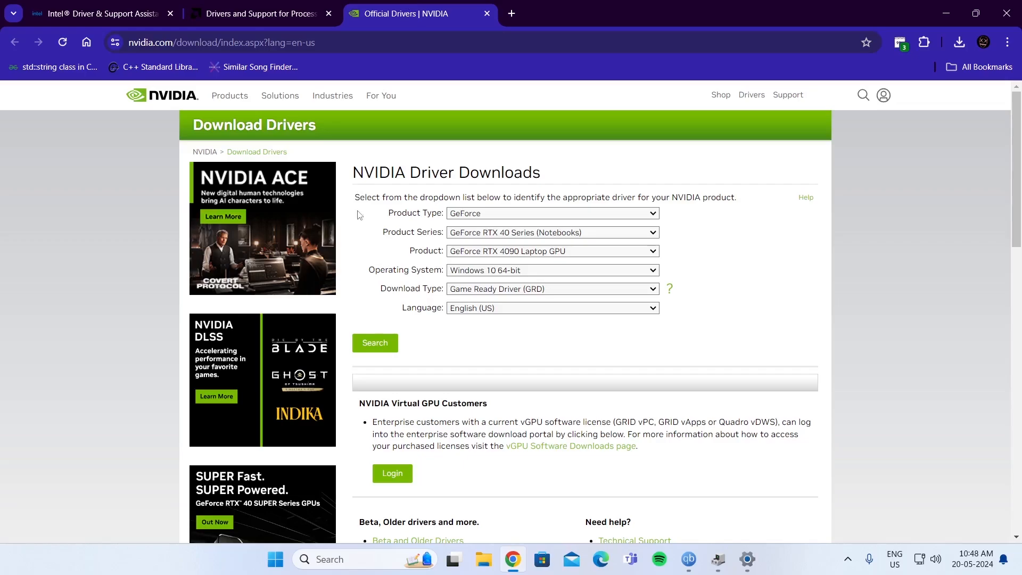
View AMD's Drivers and Support page, then Intel's Driver & Support Assistant page
click(259, 13)
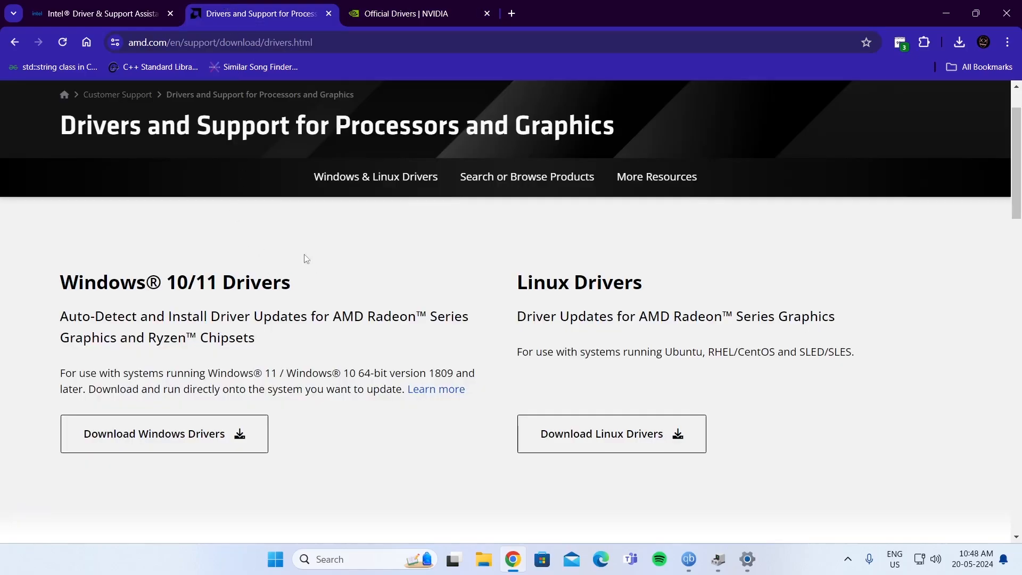
mouse_move(209, 446)
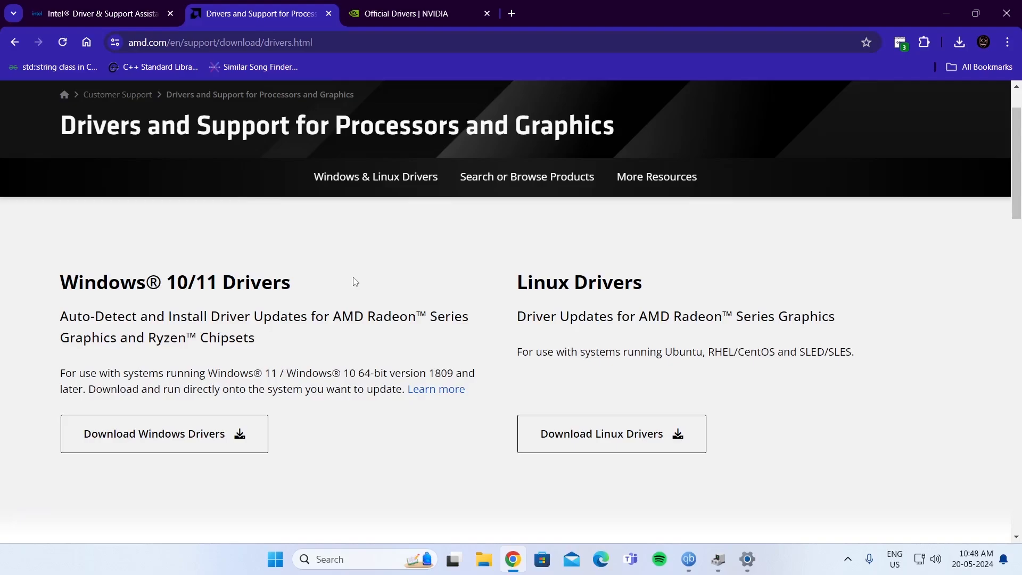
mouse_move(115, 5)
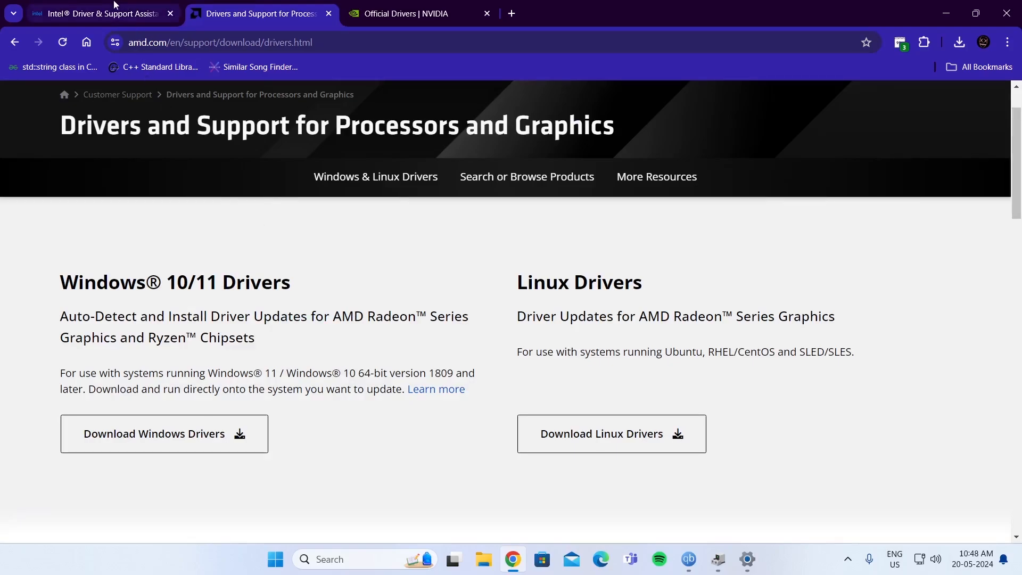
click(96, 14)
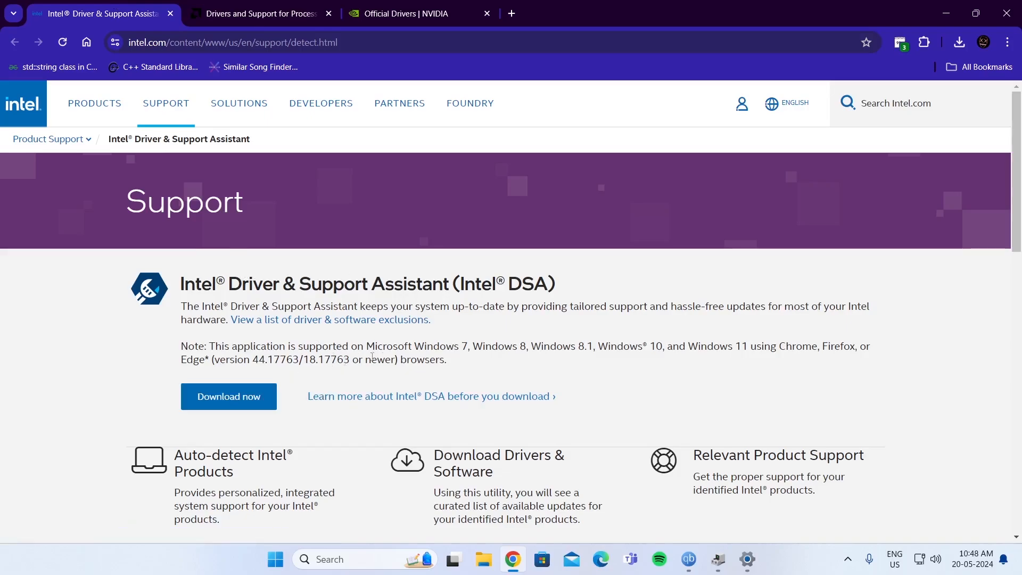
mouse_move(702, 401)
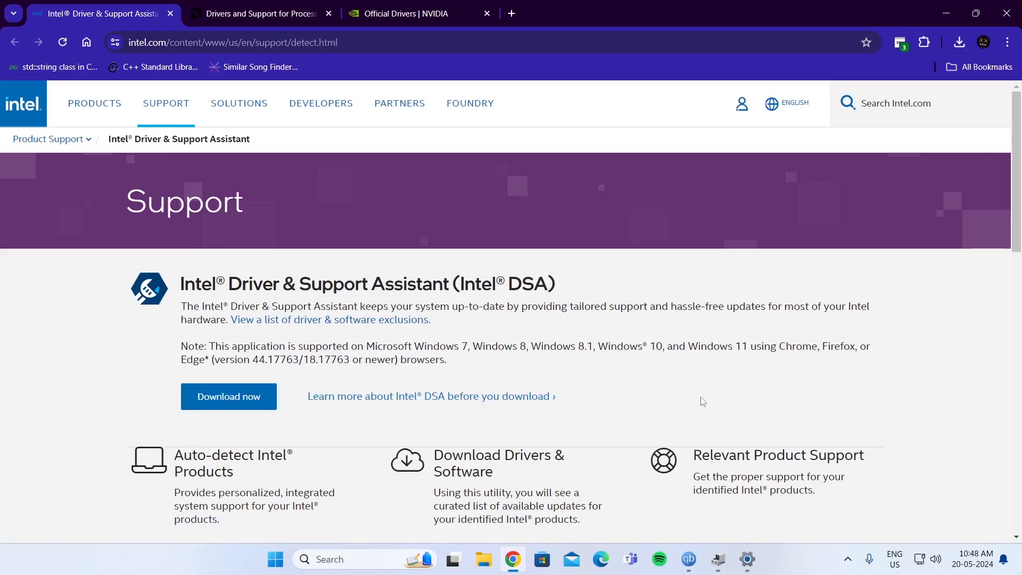